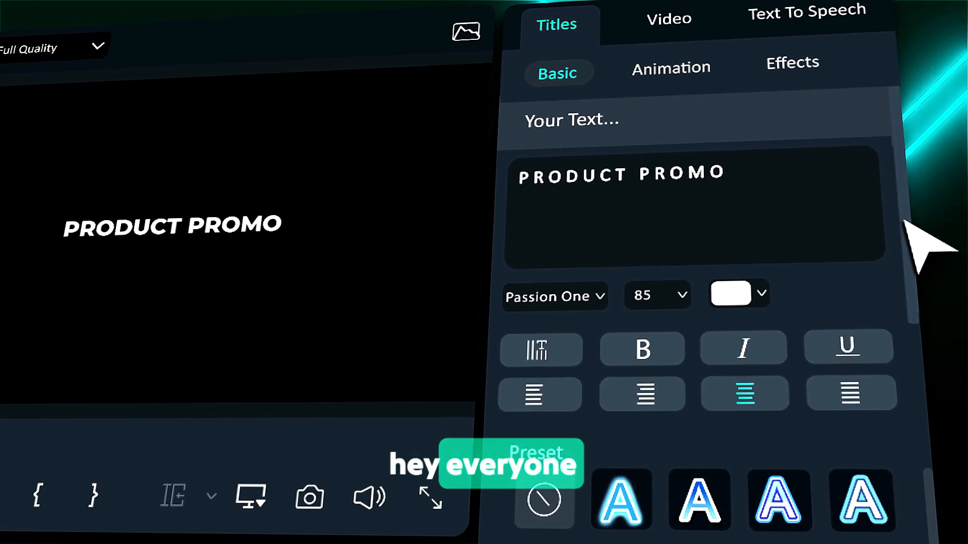
- Browse the Creator Hub tutorial and creator pages, ending on the Activity section's popular activities
scroll(down, 3)
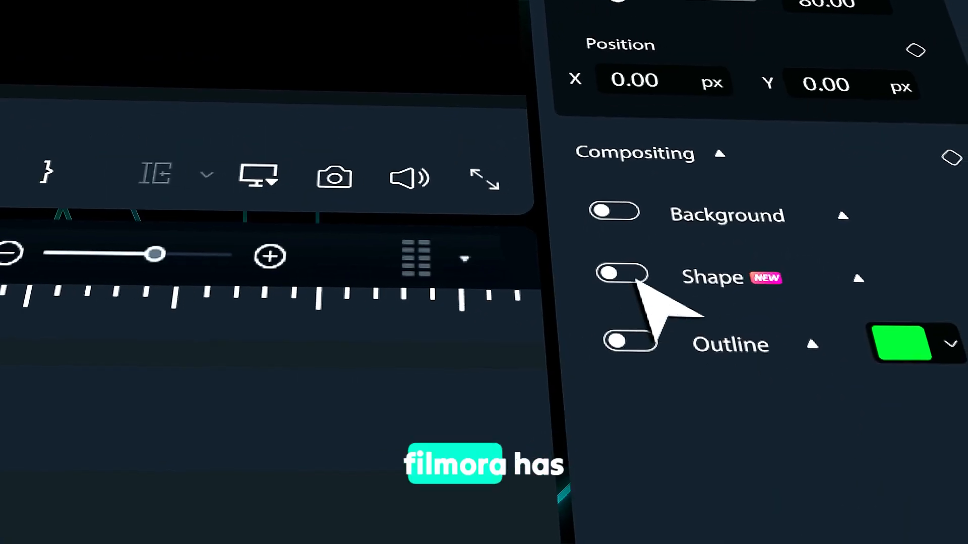
click(622, 273)
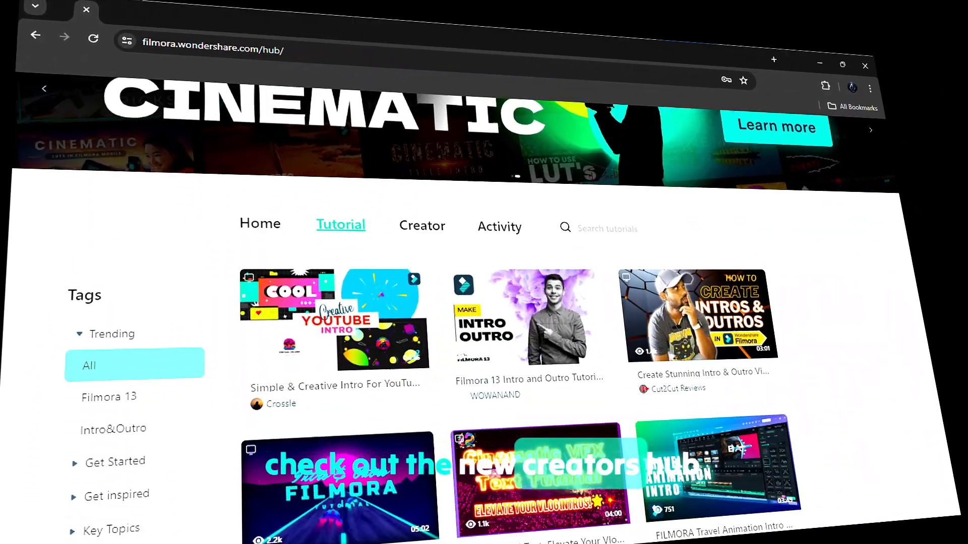
scroll(down, 3)
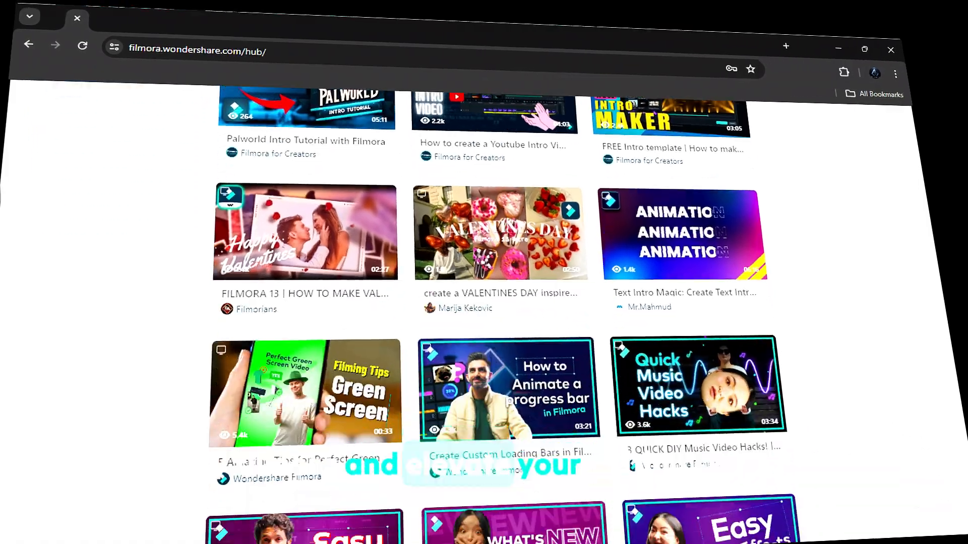
scroll(down, 3)
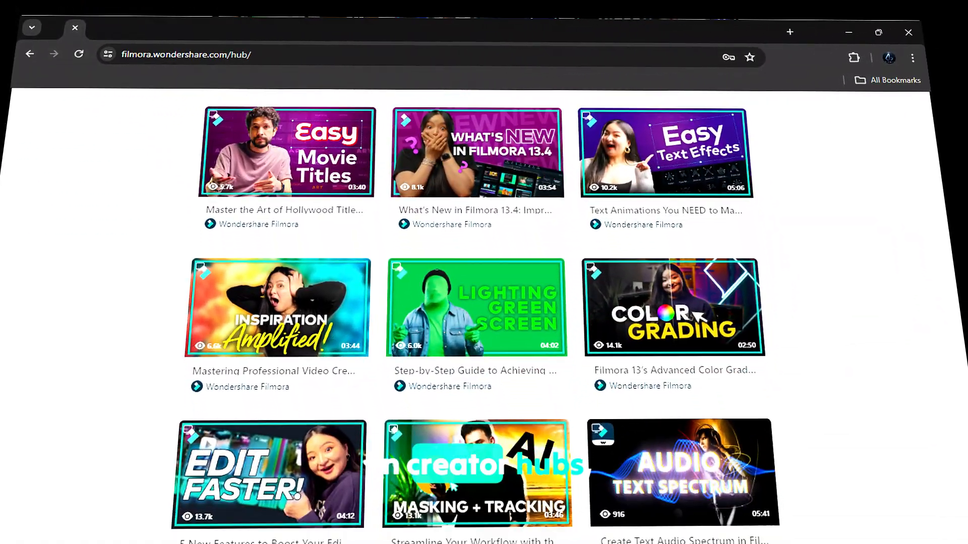
scroll(down, 3)
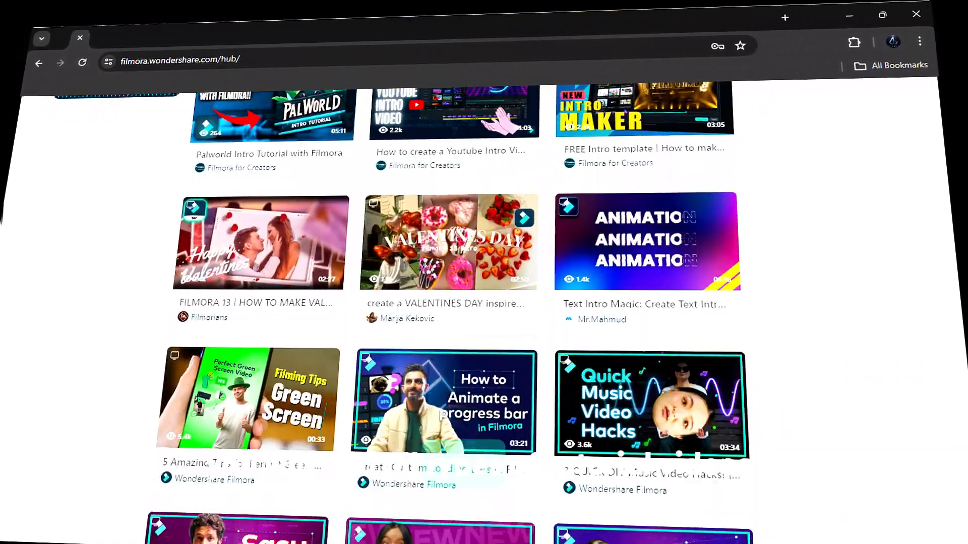
scroll(up, 3)
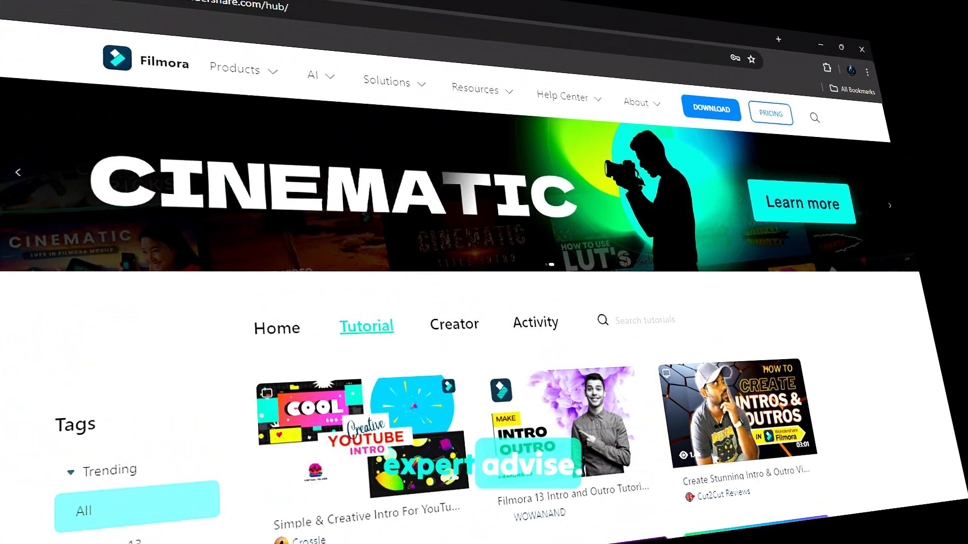
scroll(down, 3)
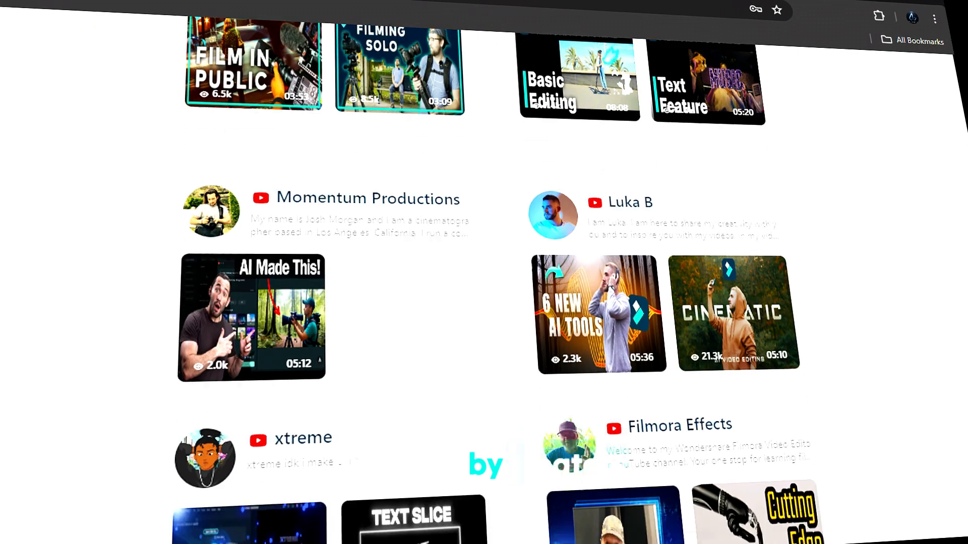
scroll(down, 3)
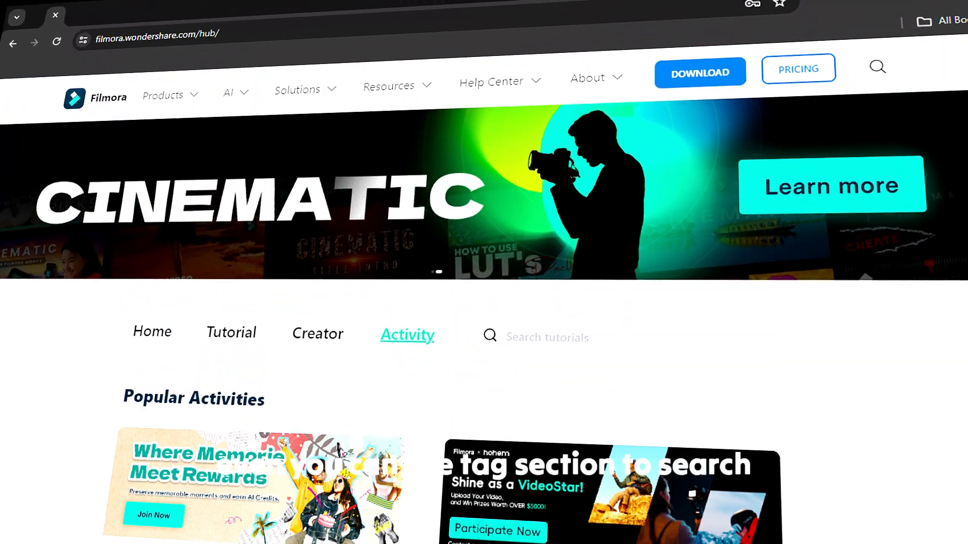
scroll(down, 3)
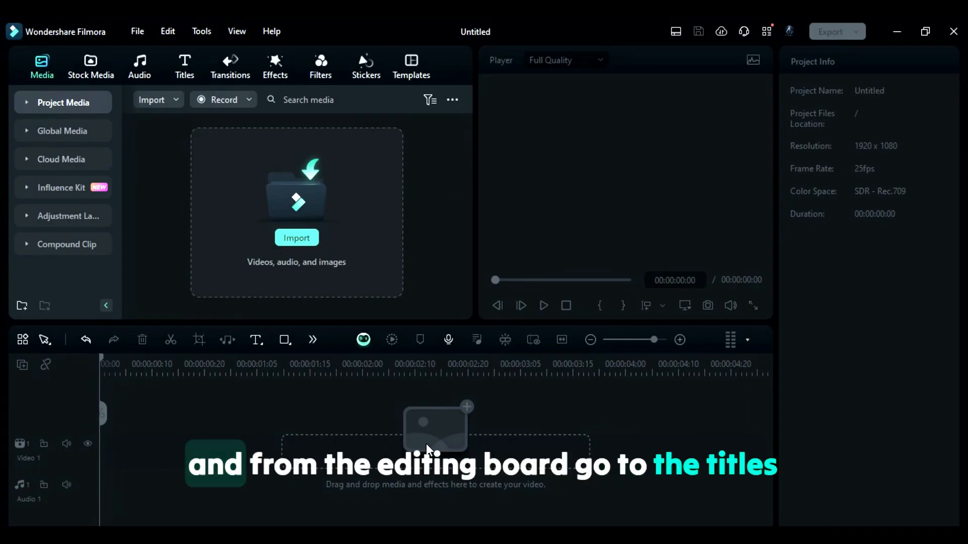
- Add the Basic 6 'Lorem ipsum' title from the Titles library and select it for text editing
click(184, 66)
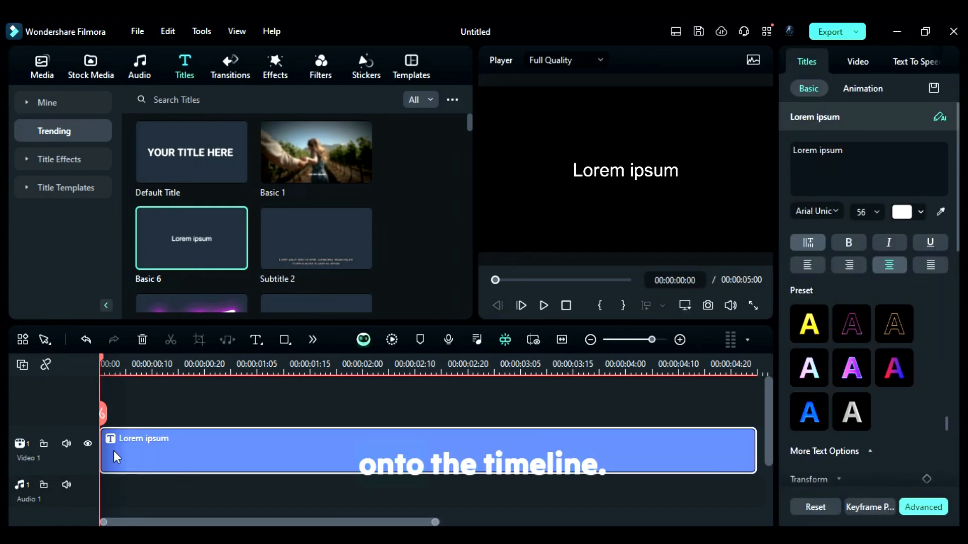
click(868, 169)
text(CREATIVE TYPOGRAPHY)
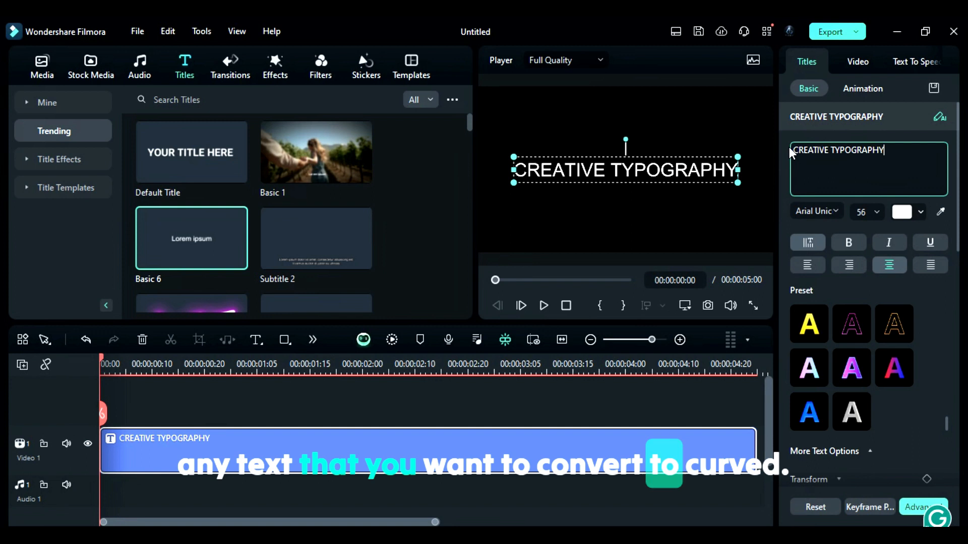
- Make the title read 'CREATIVE TYPOGRAPHY-CREATIVE TYPOGRAPHY-' in the Arial Negreta font
text(-)
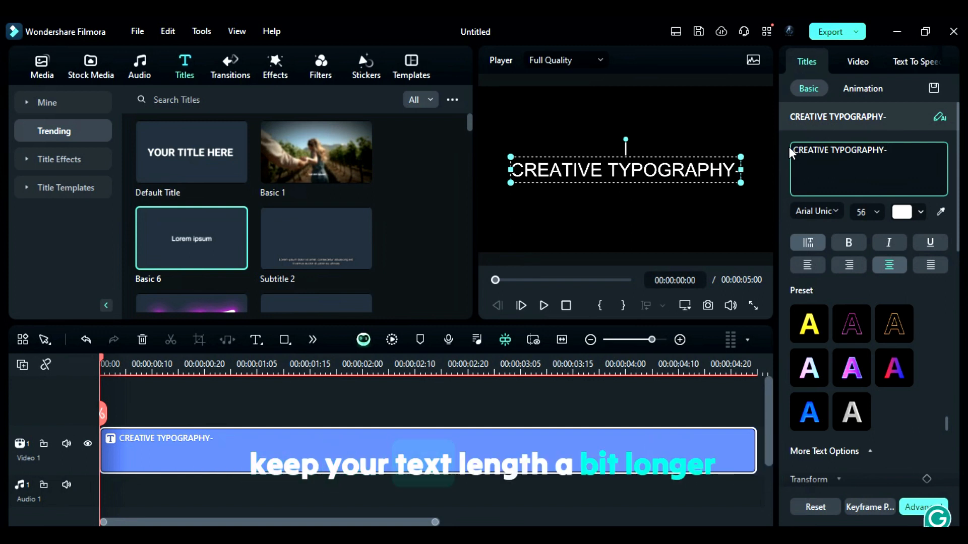
triple_click(839, 151)
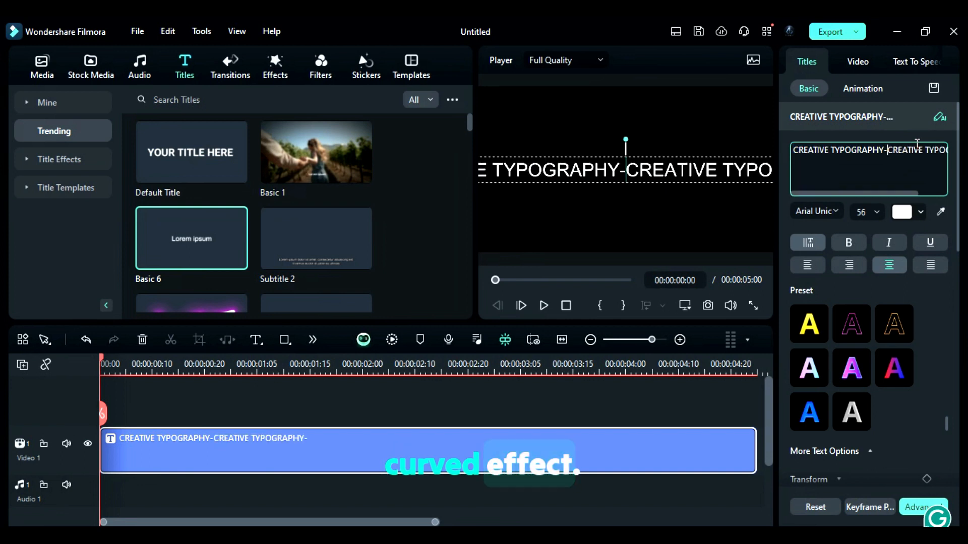
click(814, 210)
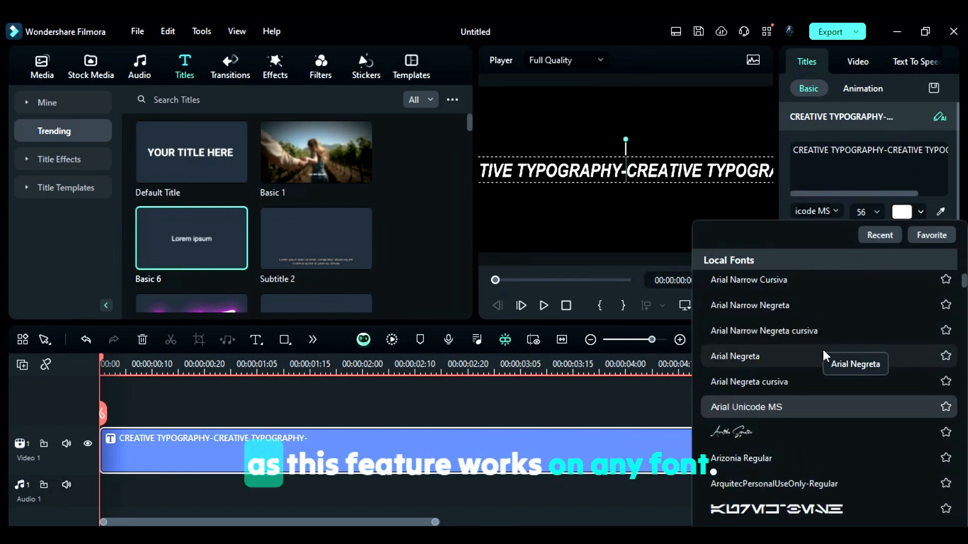
click(735, 356)
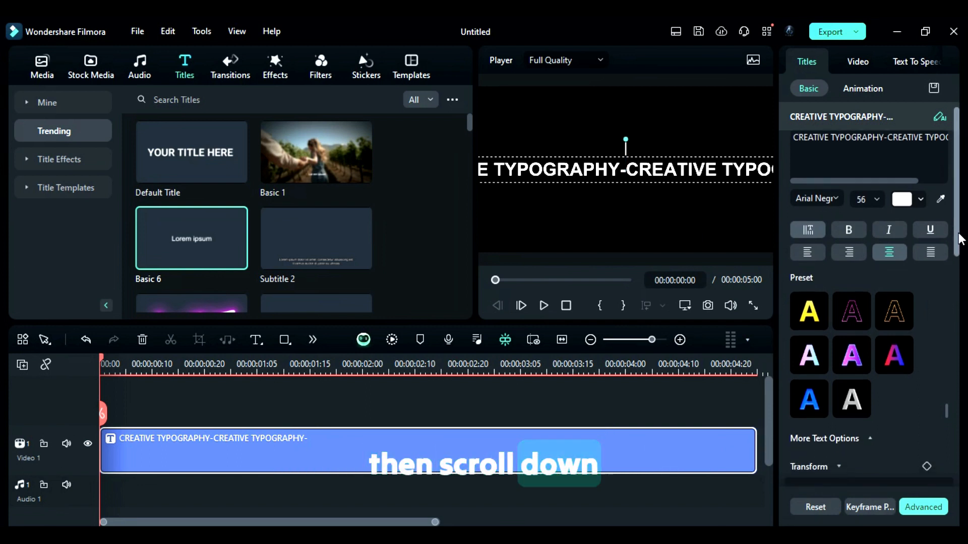
- Enable Shape with the first Type preset so the title bends into a full circle at scale 50.49
scroll(down, 3)
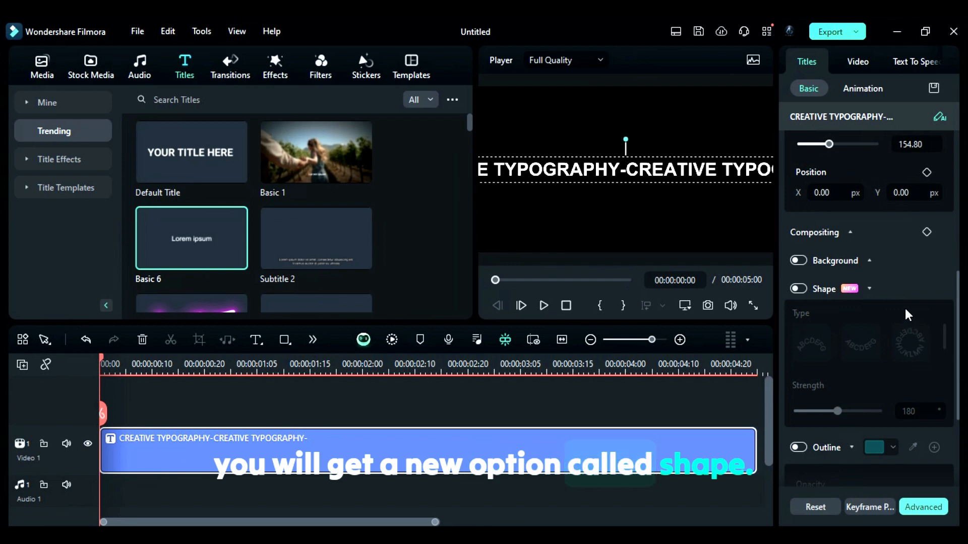
click(798, 288)
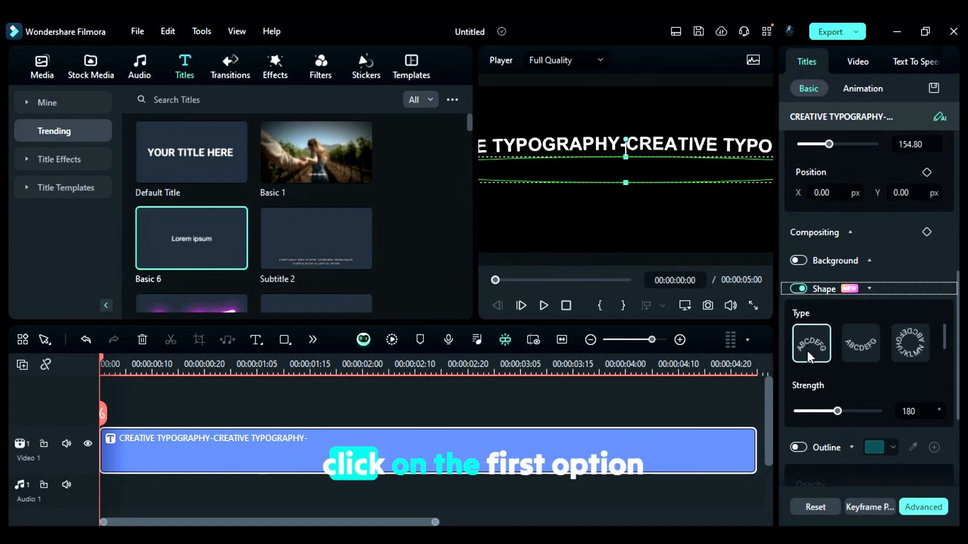
click(810, 343)
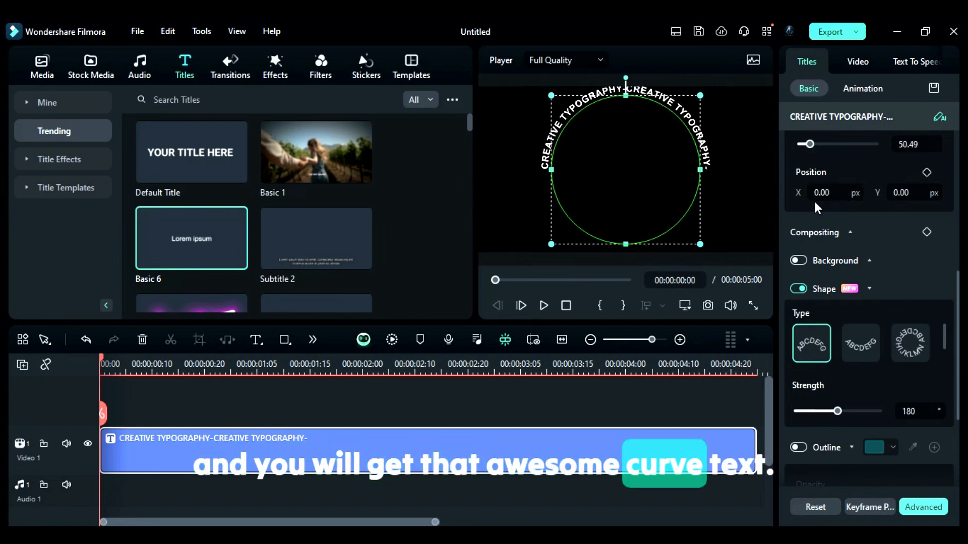
- Reset Rotate to 0°, lower Scale to 46.61 and toggle the Shape bend off
scroll(up, 3)
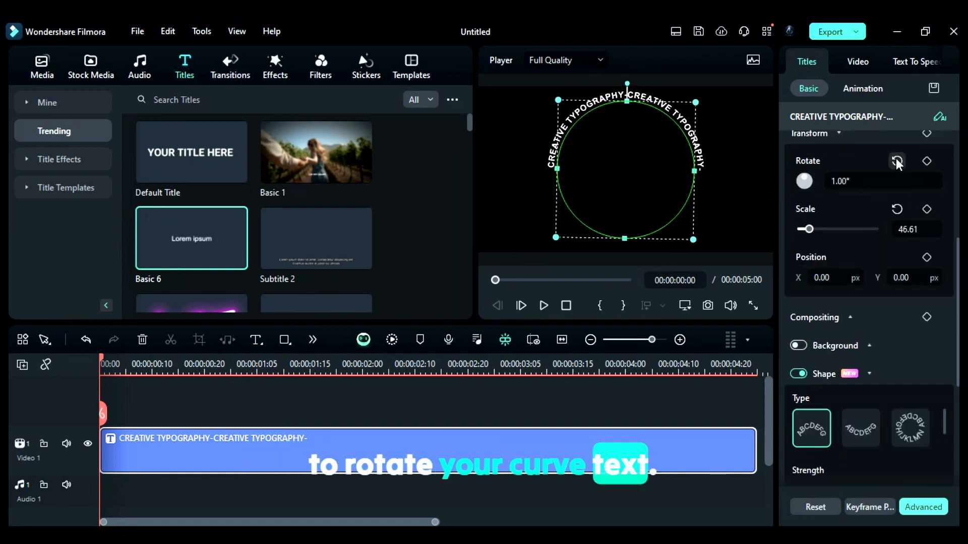
click(897, 161)
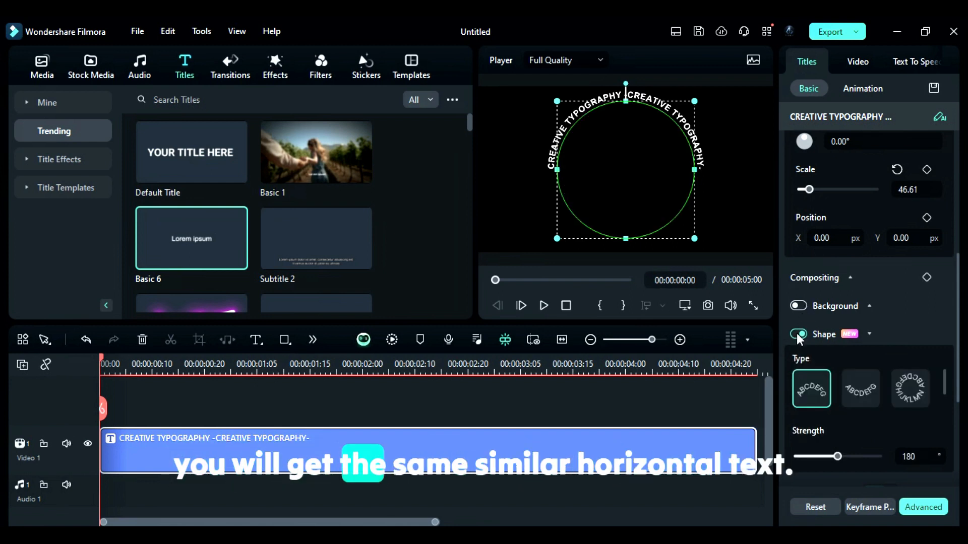
click(798, 334)
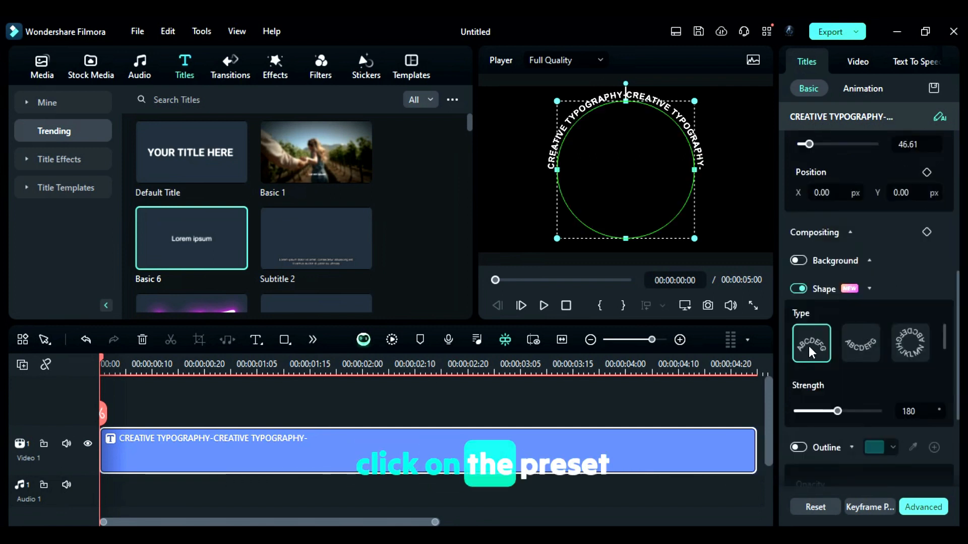
- Reapply the circular bend and set its Strength from 360 down to 252
click(860, 342)
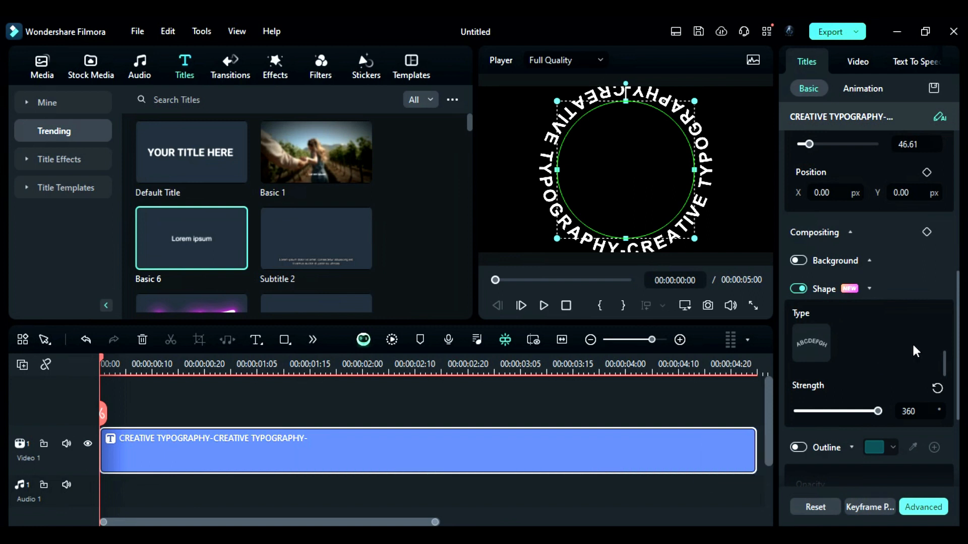
click(811, 343)
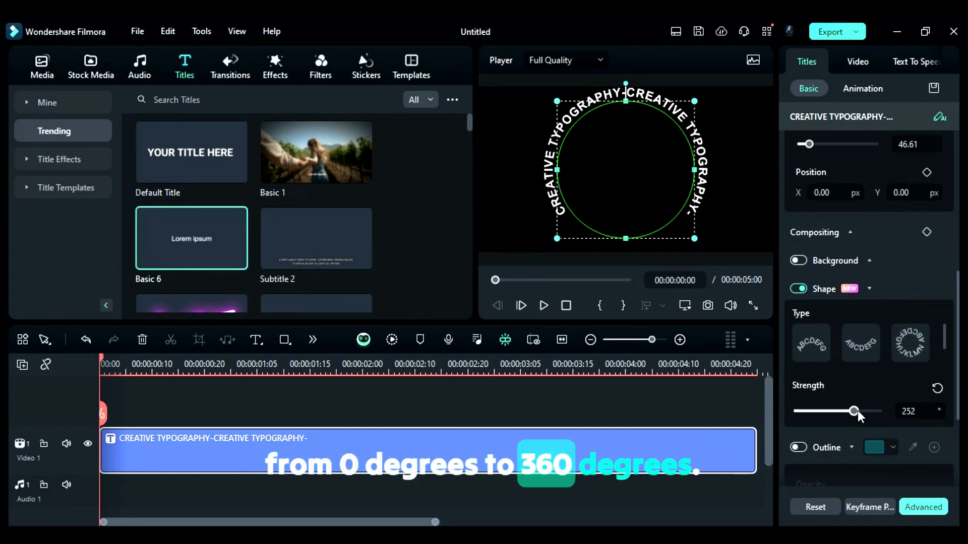
- Add Rotate and Scale keyframes and return to the first frame for a starting scale of 3.51
scroll(down, 3)
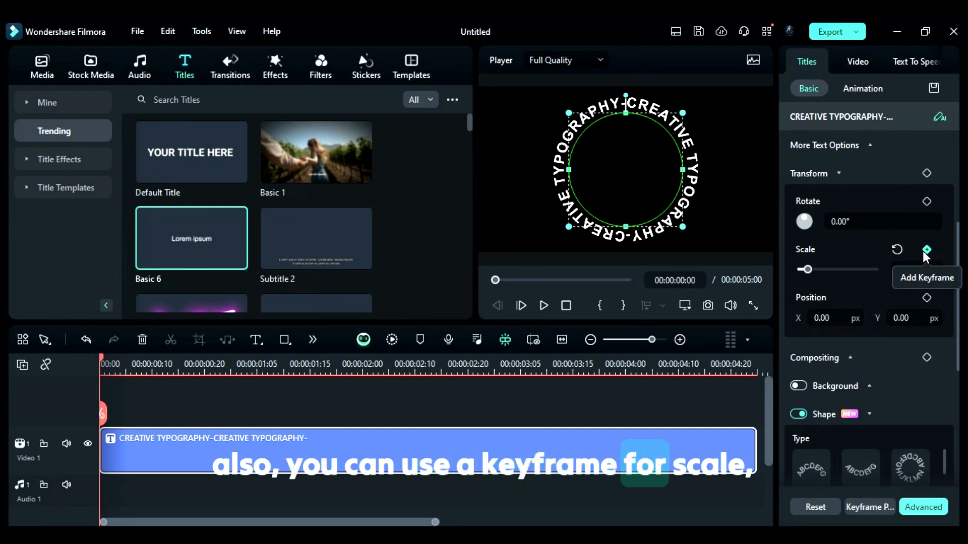
click(926, 249)
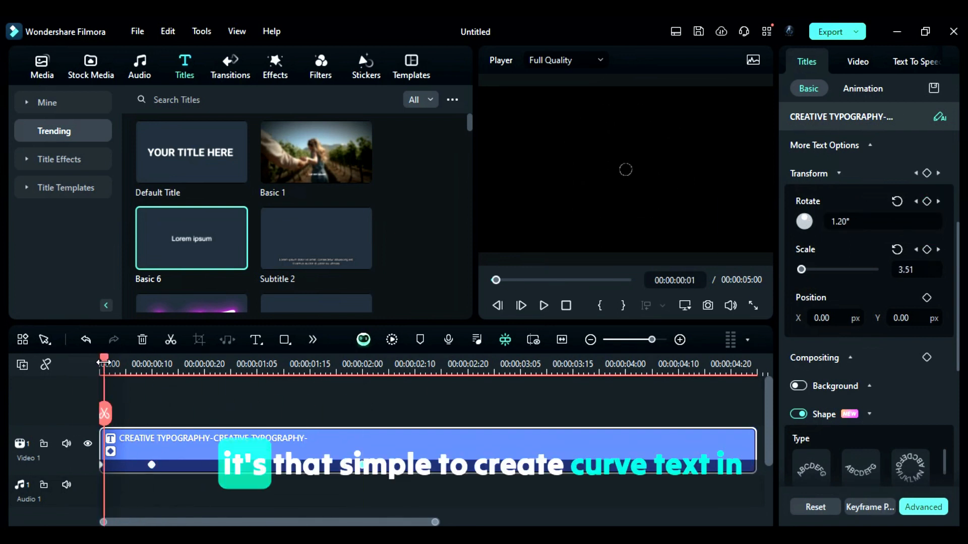
click(542, 306)
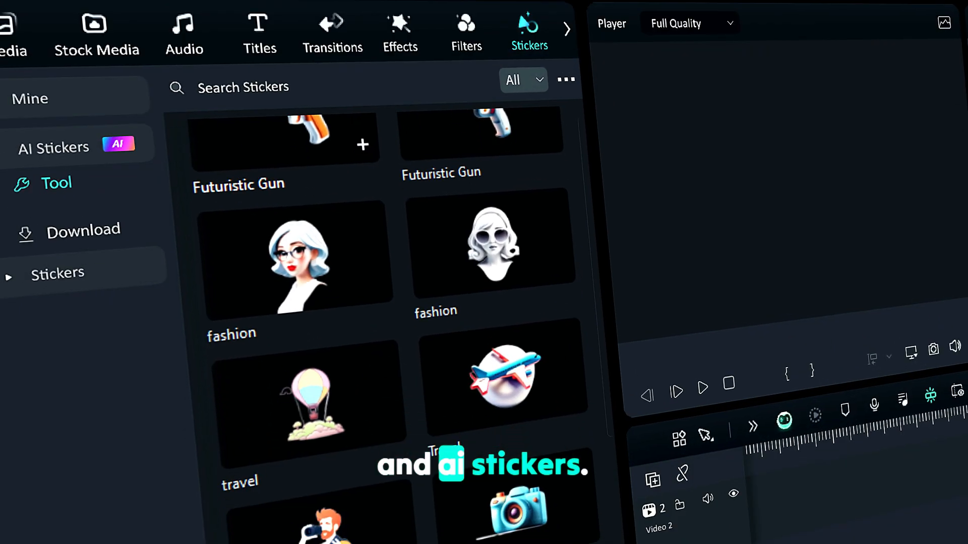
- Scroll the AI Stickers library to view the generated sticker thumbnails
scroll(down, 3)
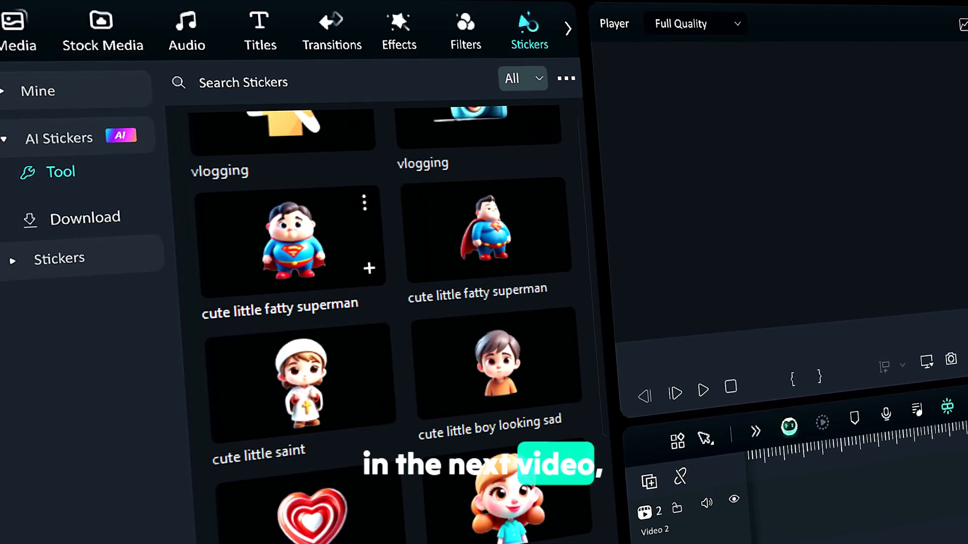